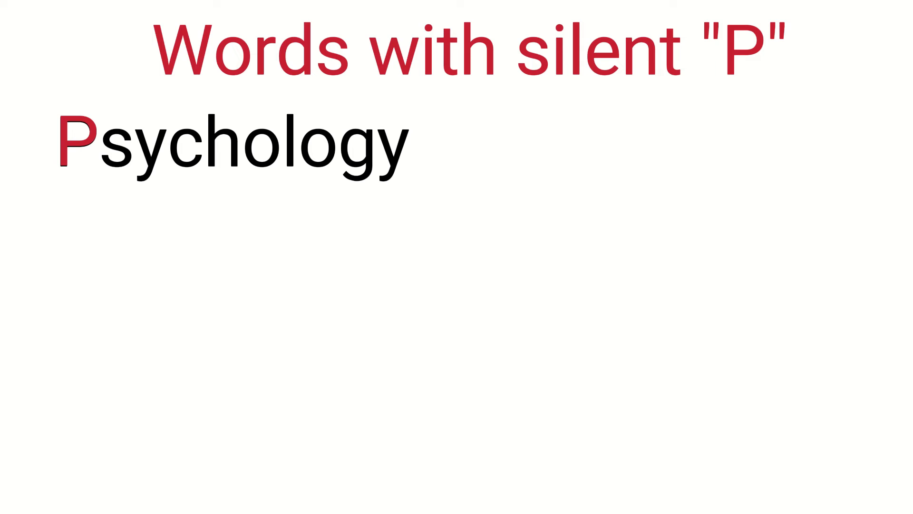
type("Pneumonia")
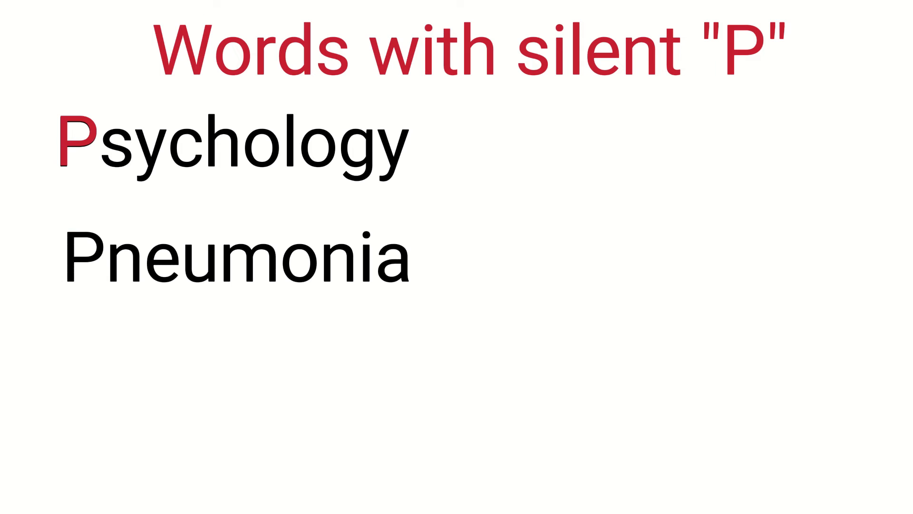